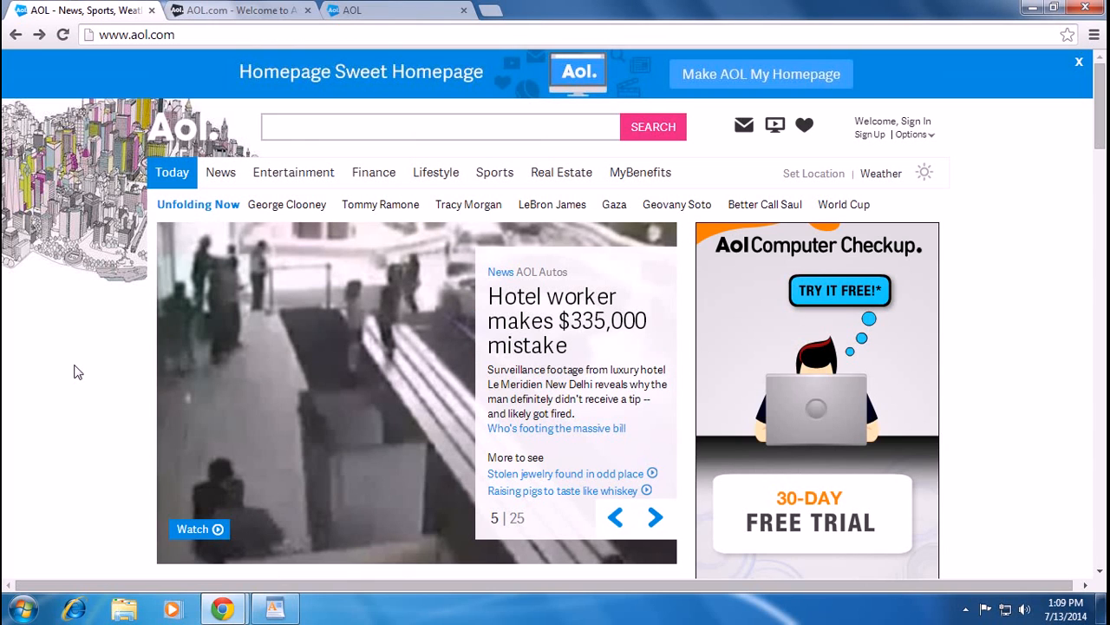
- Leave the AOL news homepage and switch to the 'AOL.com - Welcome to AOL' sign-in tab
{"action": "left_click", "coordinate": [656, 517]}
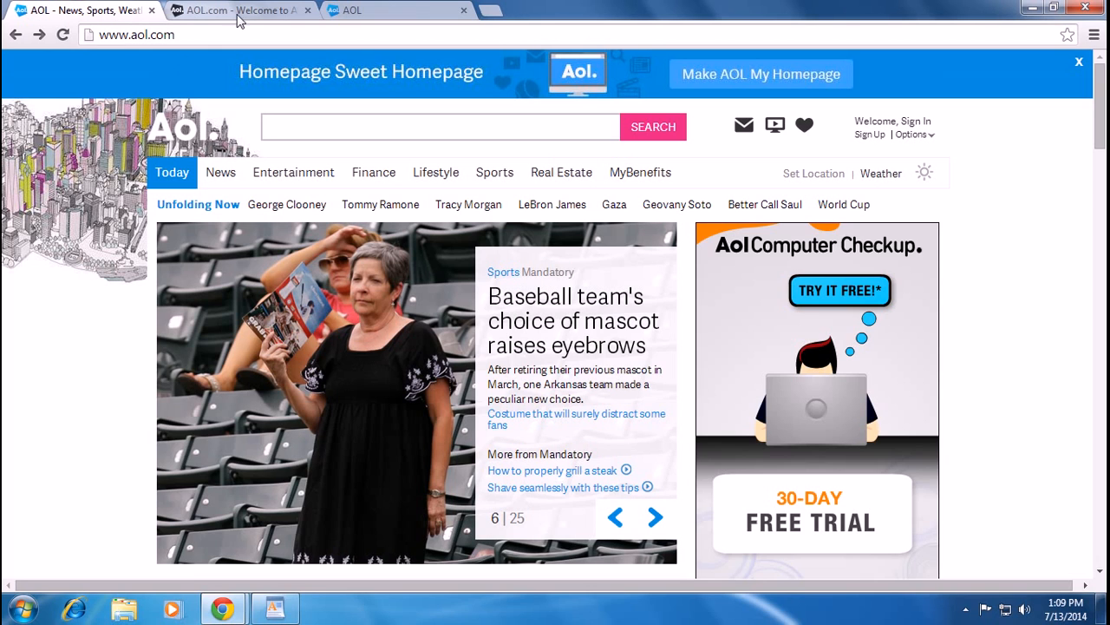
{"action": "mouse_move", "coordinate": [85, 302]}
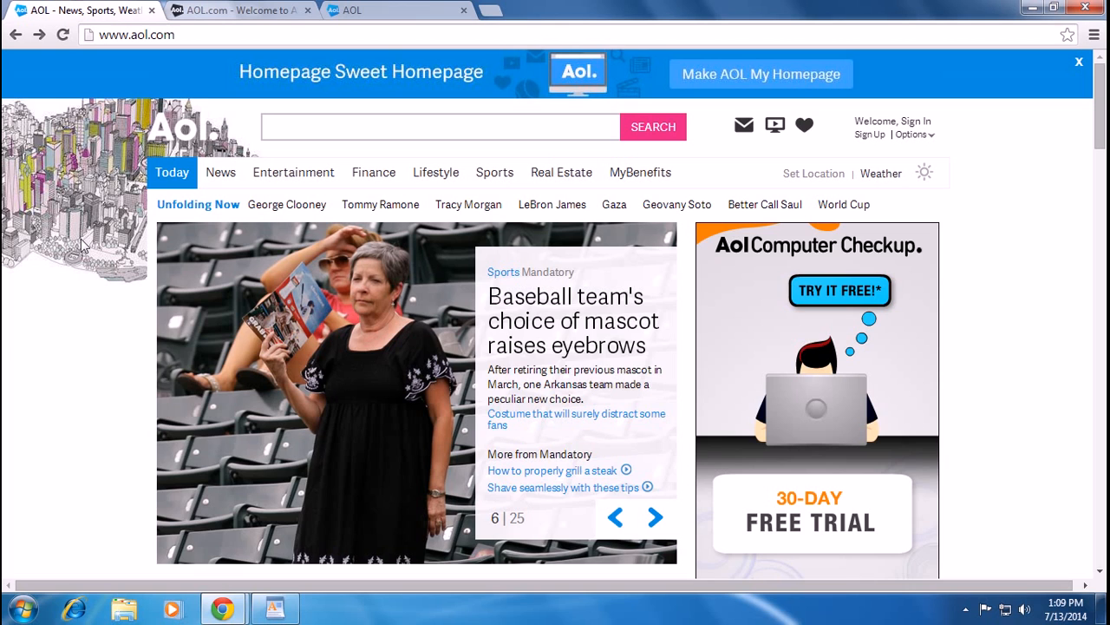
{"action": "left_click", "coordinate": [656, 517]}
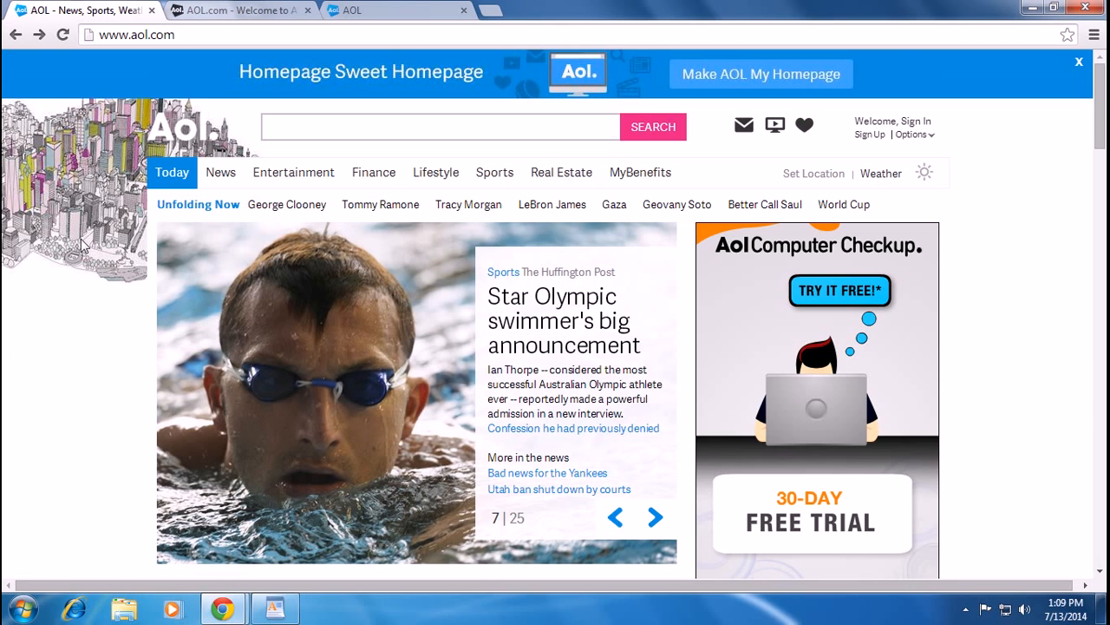
{"action": "mouse_move", "coordinate": [904, 141]}
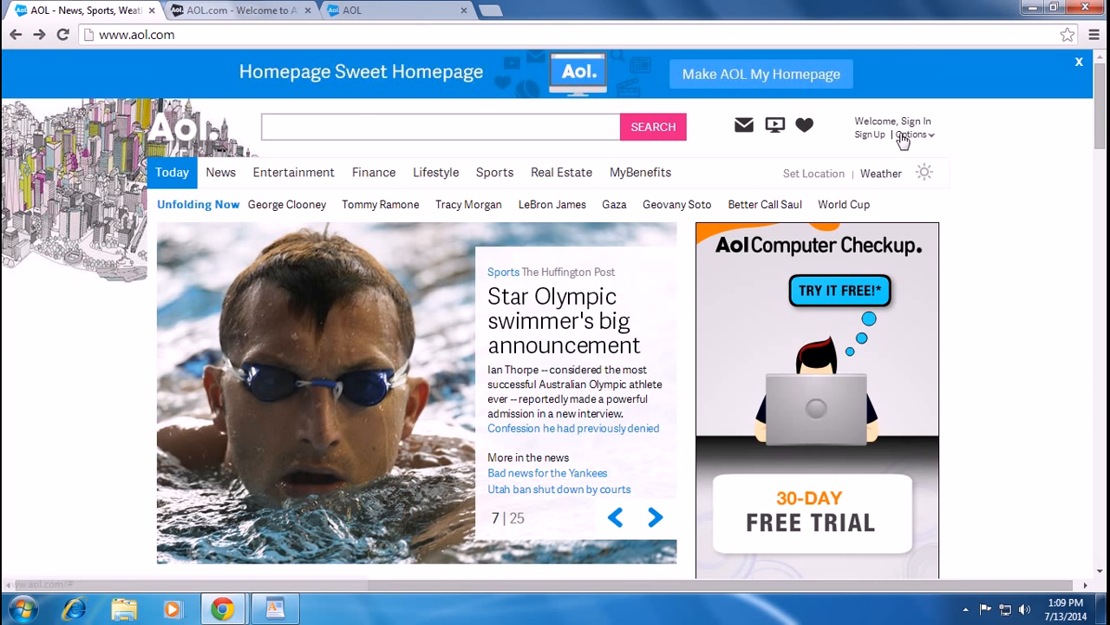
{"action": "mouse_move", "coordinate": [911, 141]}
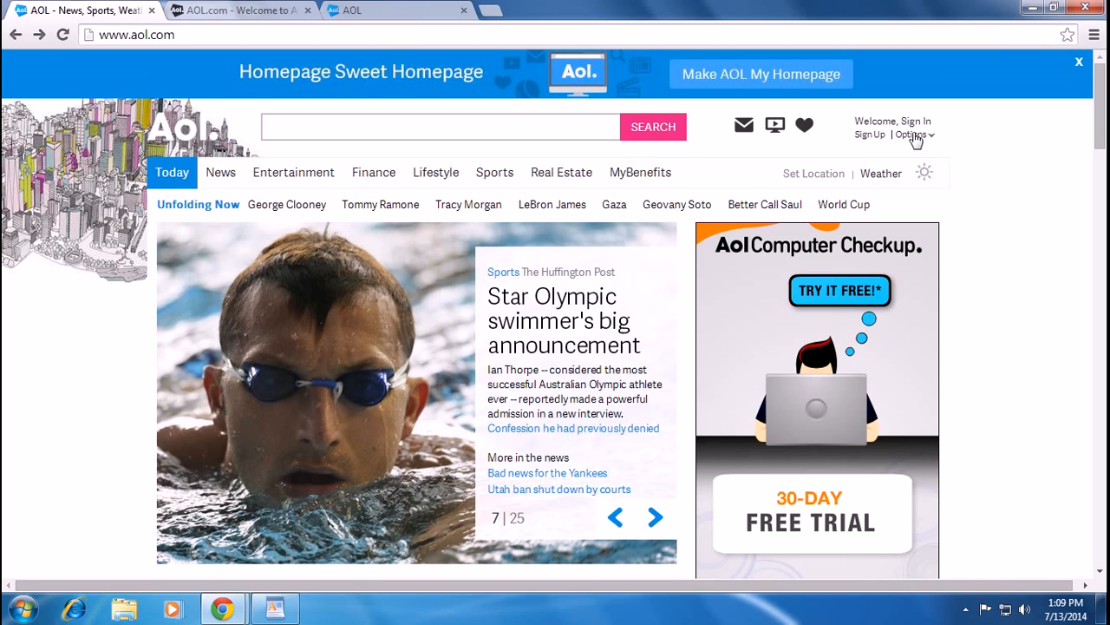
{"action": "mouse_move", "coordinate": [994, 146]}
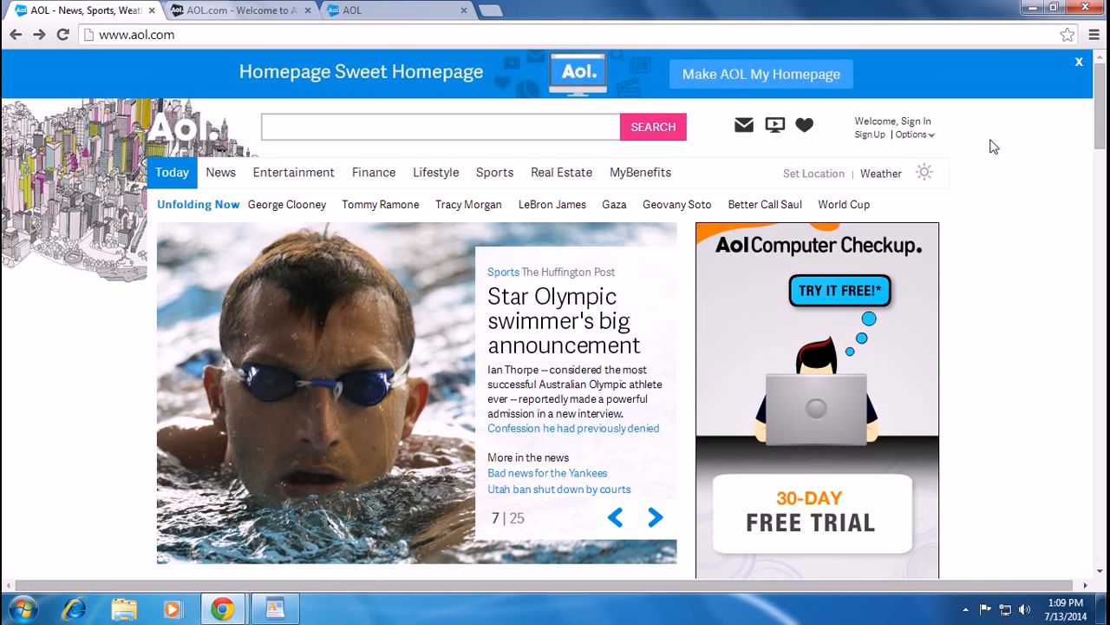
{"action": "left_click", "coordinate": [655, 517]}
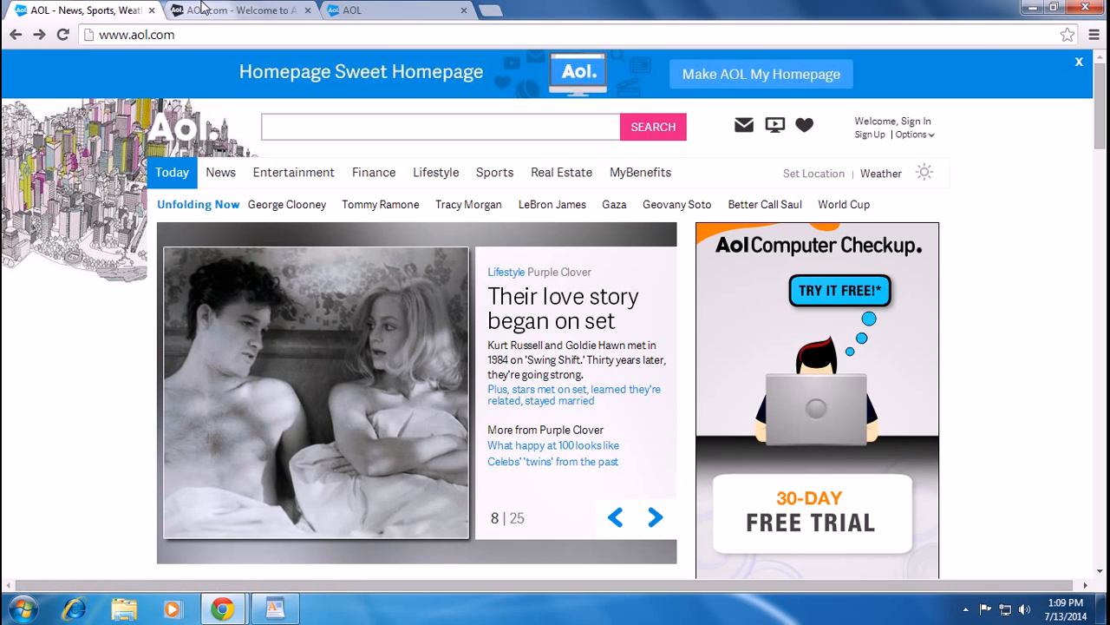
{"action": "left_click", "coordinate": [891, 121]}
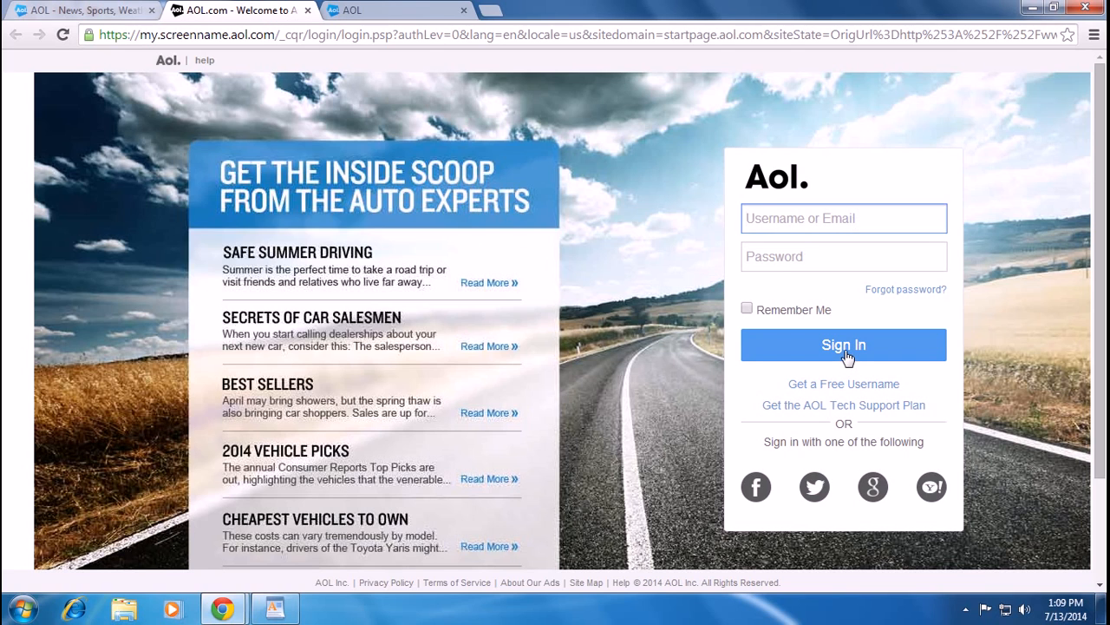
{"action": "mouse_move", "coordinate": [812, 397]}
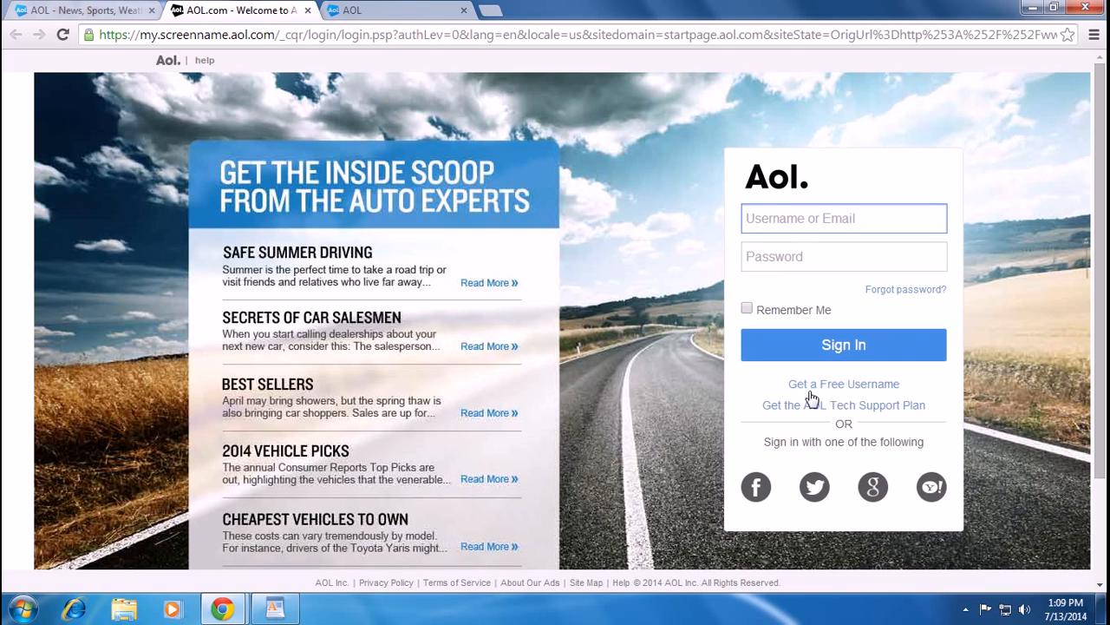
{"action": "mouse_move", "coordinate": [843, 384]}
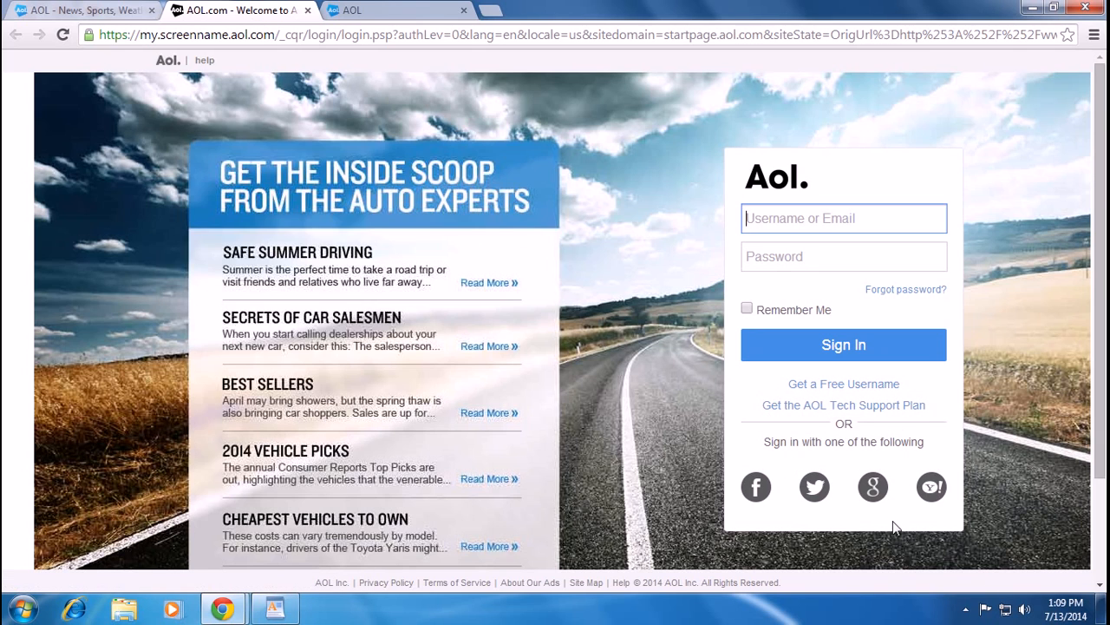
{"action": "mouse_move", "coordinate": [784, 444]}
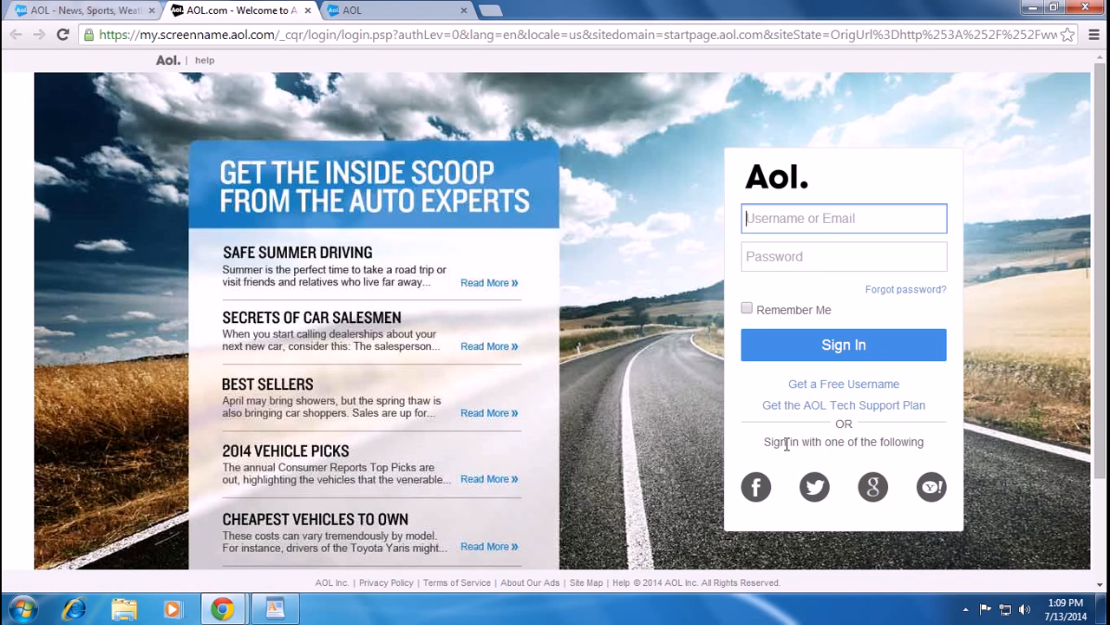
{"action": "mouse_move", "coordinate": [777, 507]}
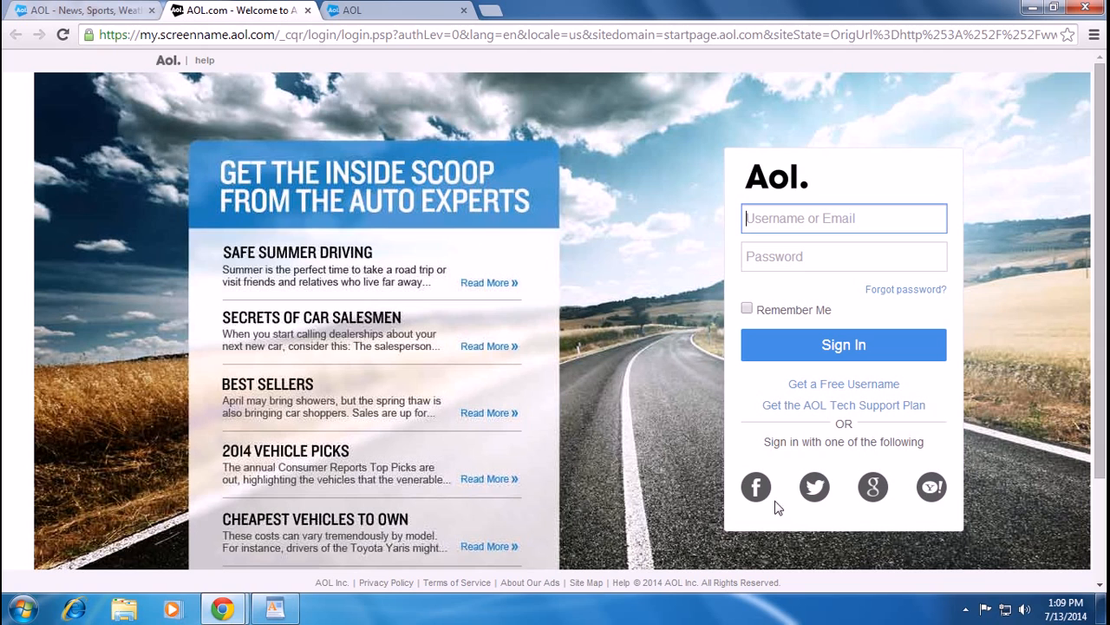
{"action": "mouse_move", "coordinate": [873, 485]}
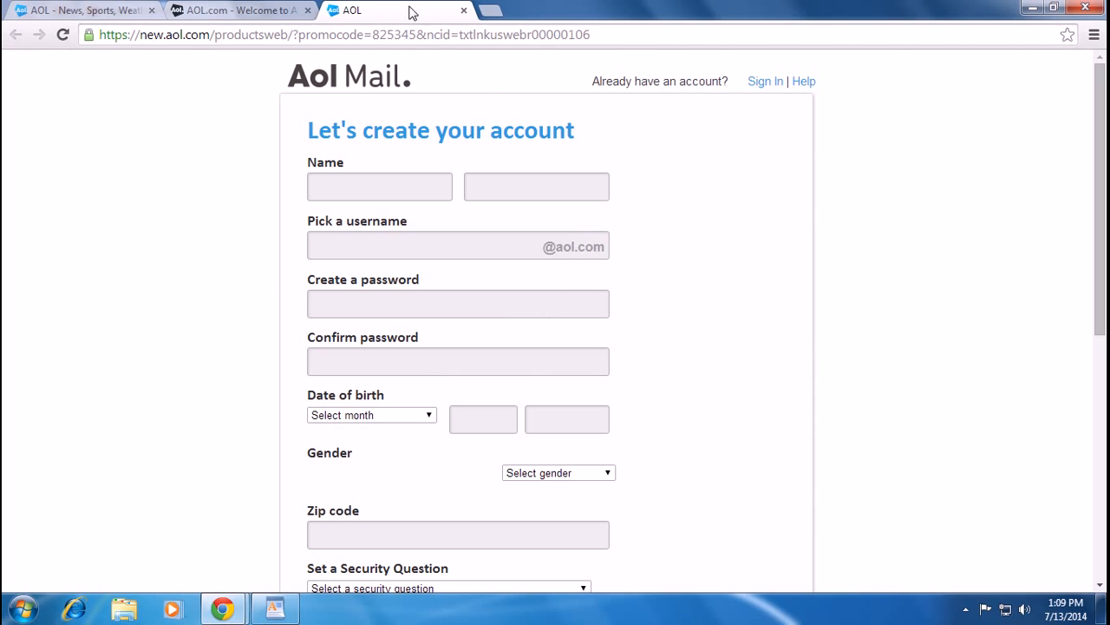
{"action": "mouse_move", "coordinate": [227, 224]}
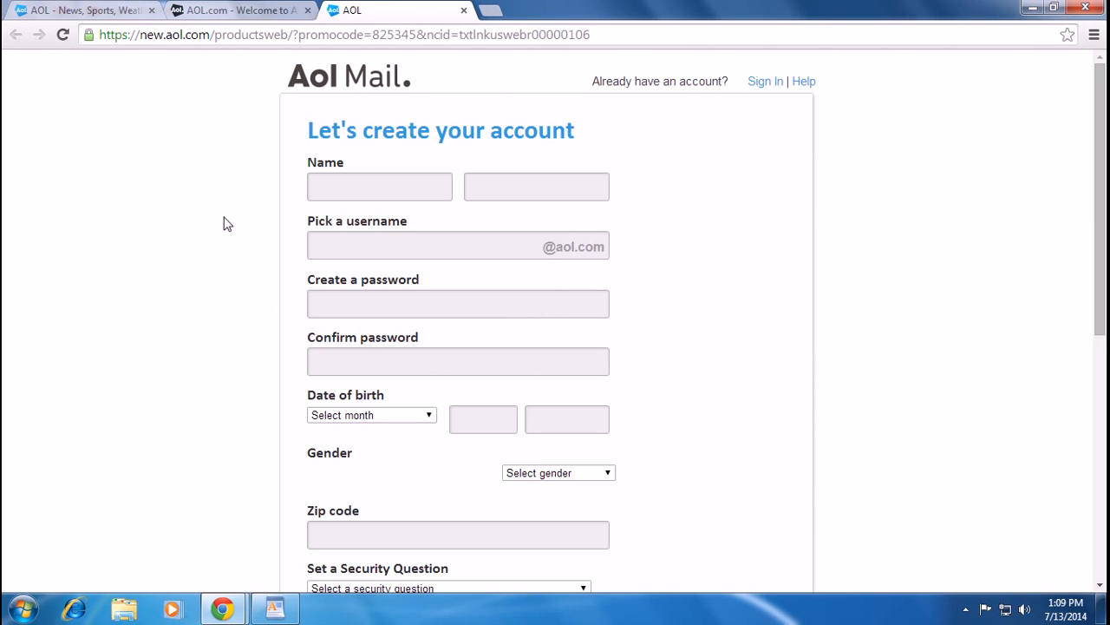
{"action": "mouse_move", "coordinate": [246, 188]}
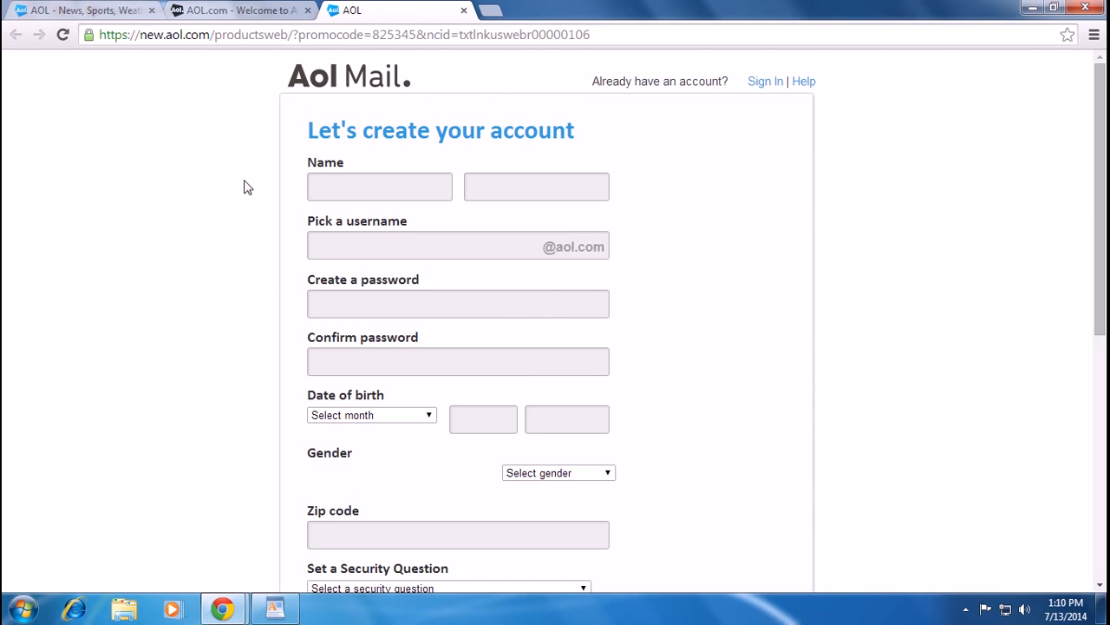
{"action": "mouse_move", "coordinate": [316, 156]}
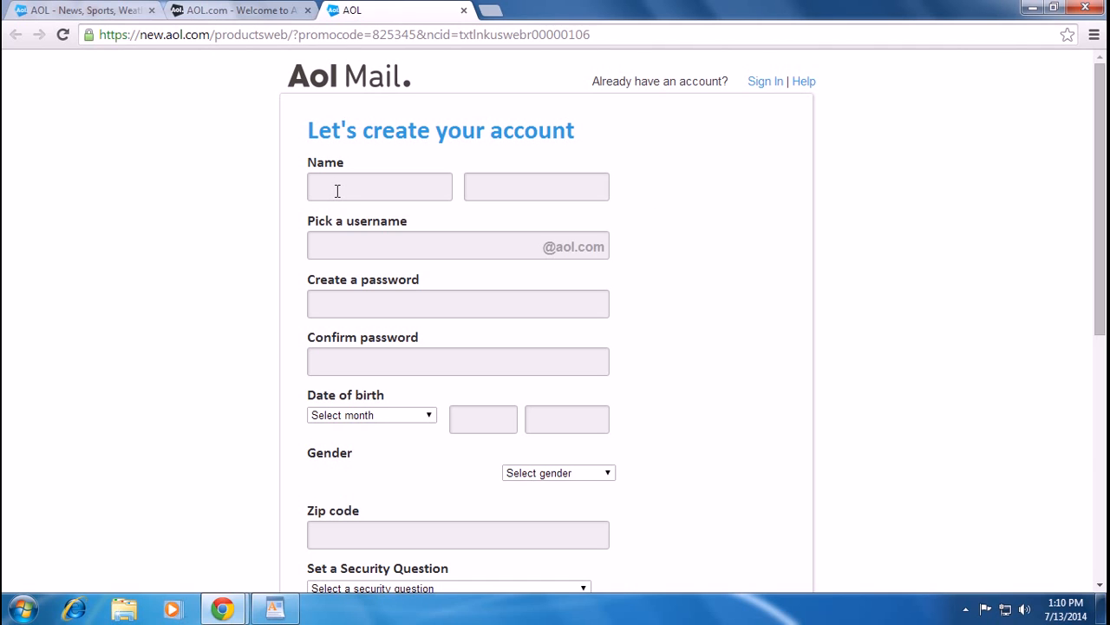
{"action": "mouse_move", "coordinate": [246, 243]}
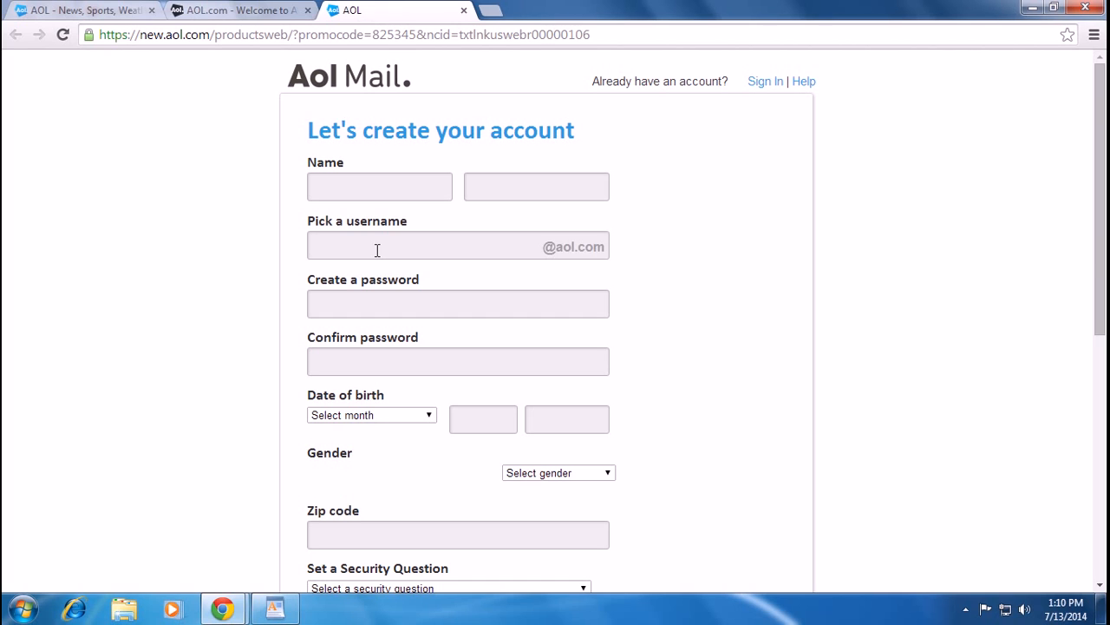
{"action": "mouse_move", "coordinate": [392, 346]}
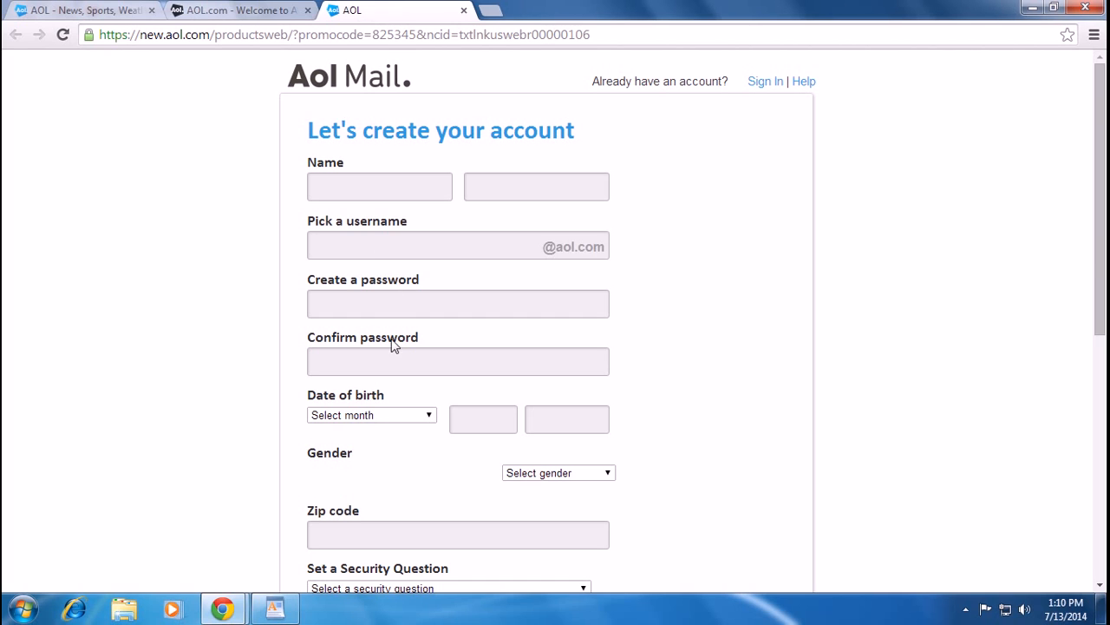
{"action": "mouse_move", "coordinate": [217, 288]}
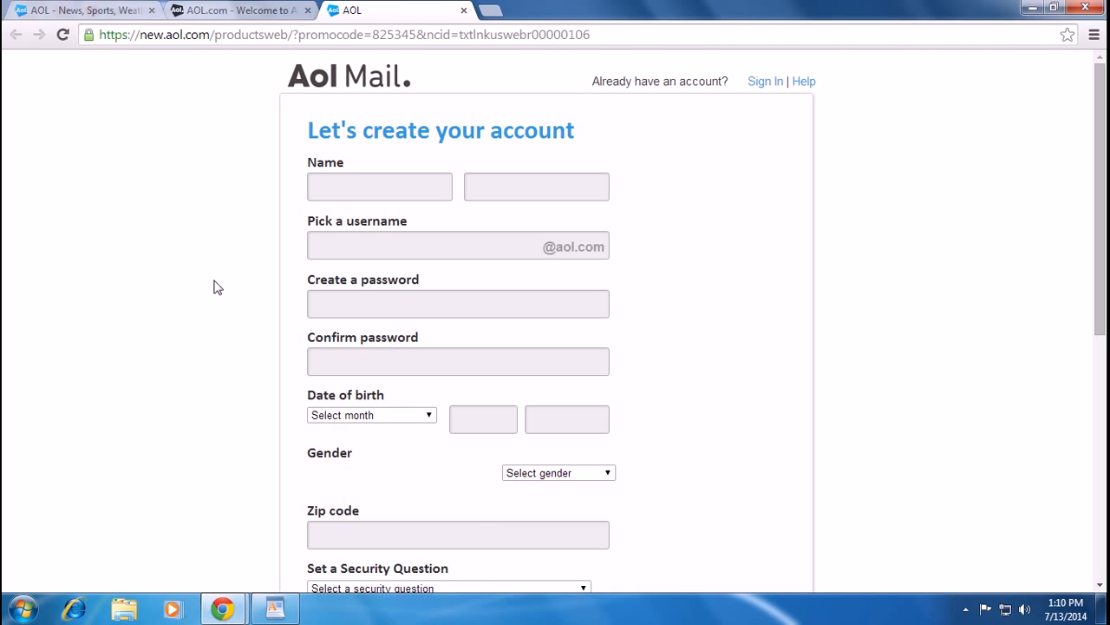
{"action": "scroll", "scroll_direction": "down", "scroll_amount": 3}
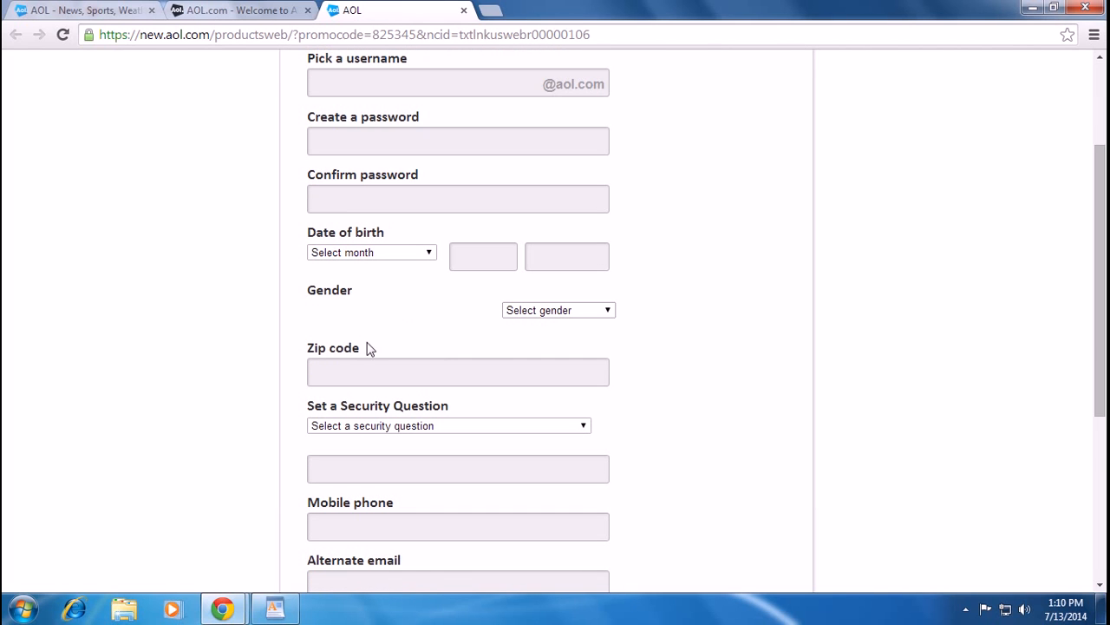
{"action": "scroll", "scroll_direction": "down", "scroll_amount": 3}
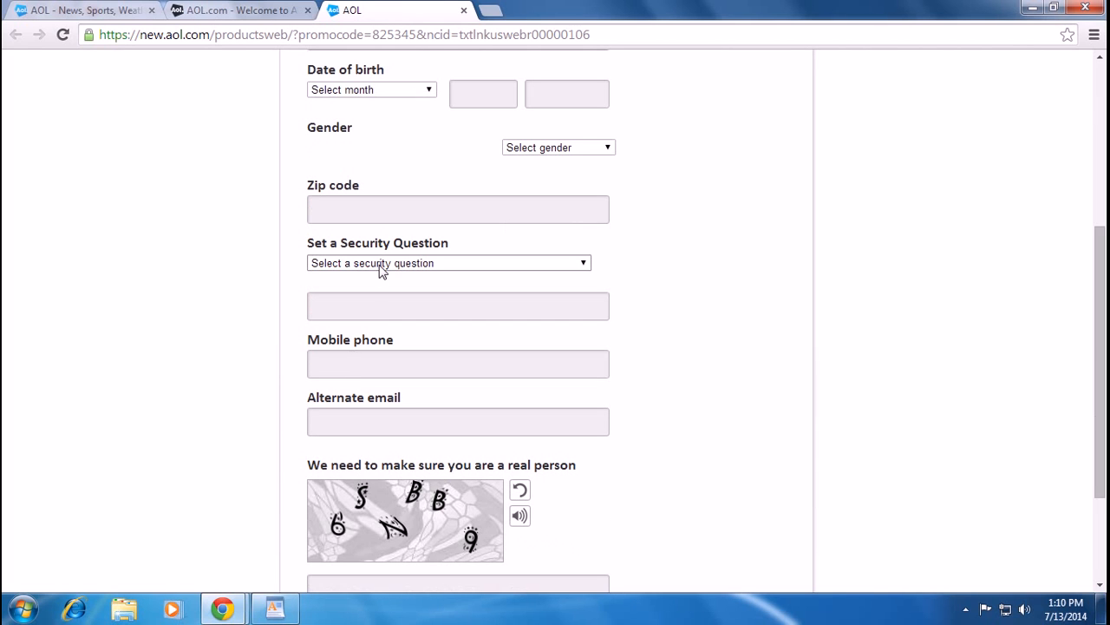
{"action": "mouse_move", "coordinate": [204, 309]}
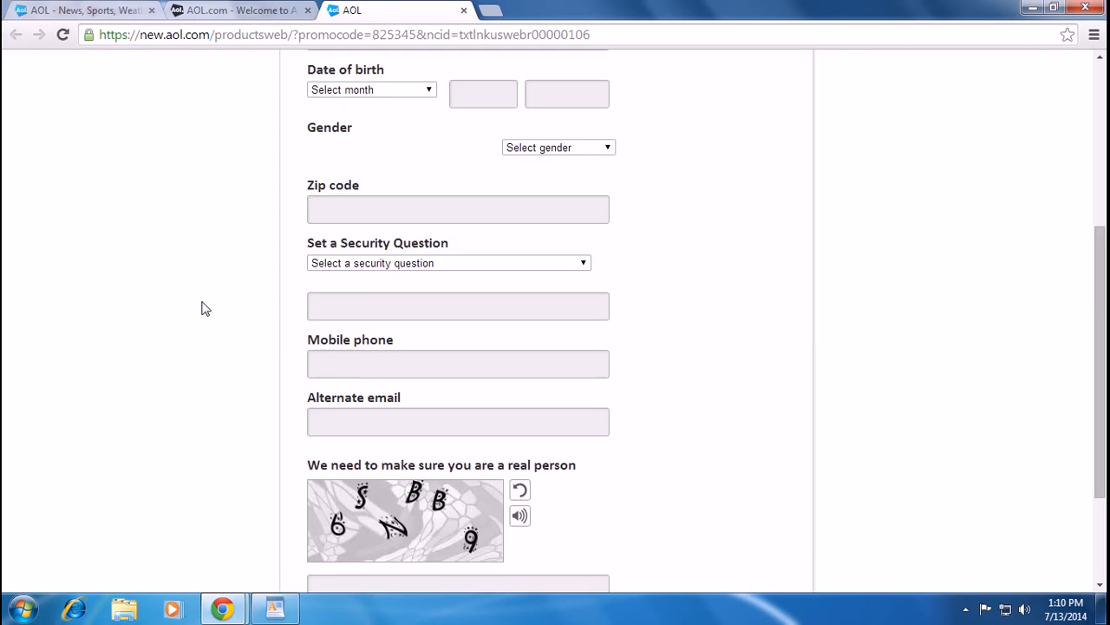
{"action": "scroll", "scroll_direction": "down", "scroll_amount": 3}
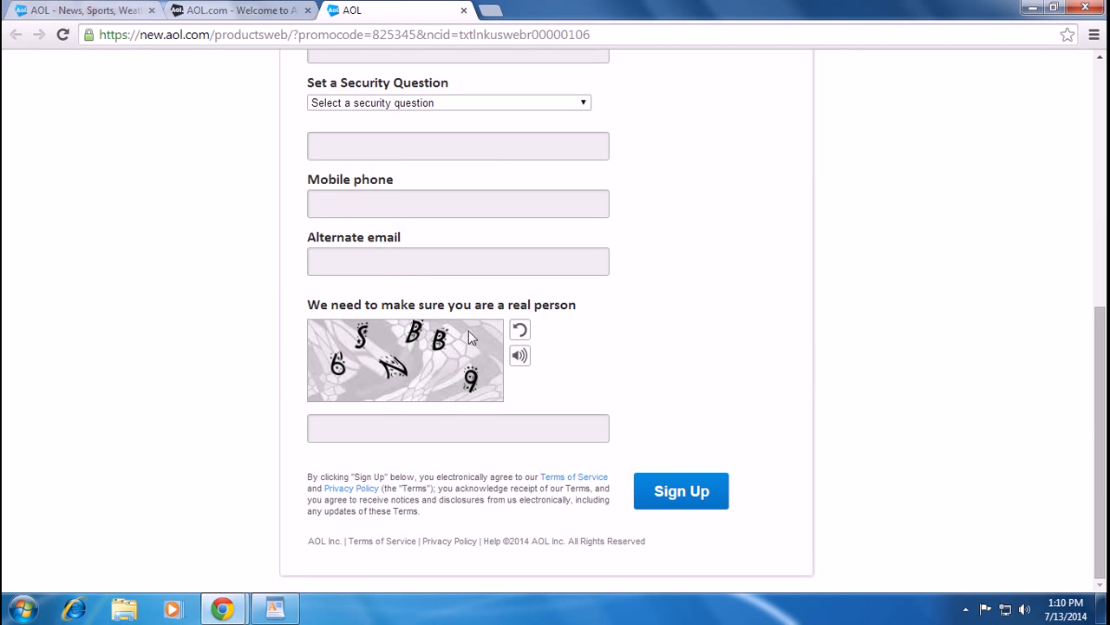
{"action": "mouse_move", "coordinate": [604, 385]}
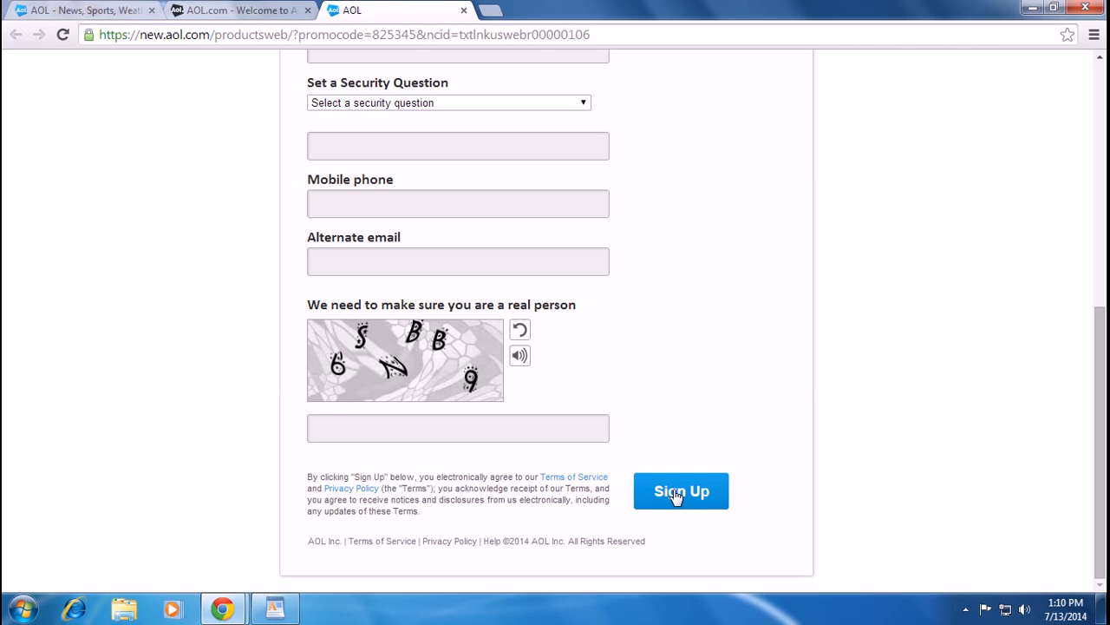
{"action": "mouse_move", "coordinate": [187, 408]}
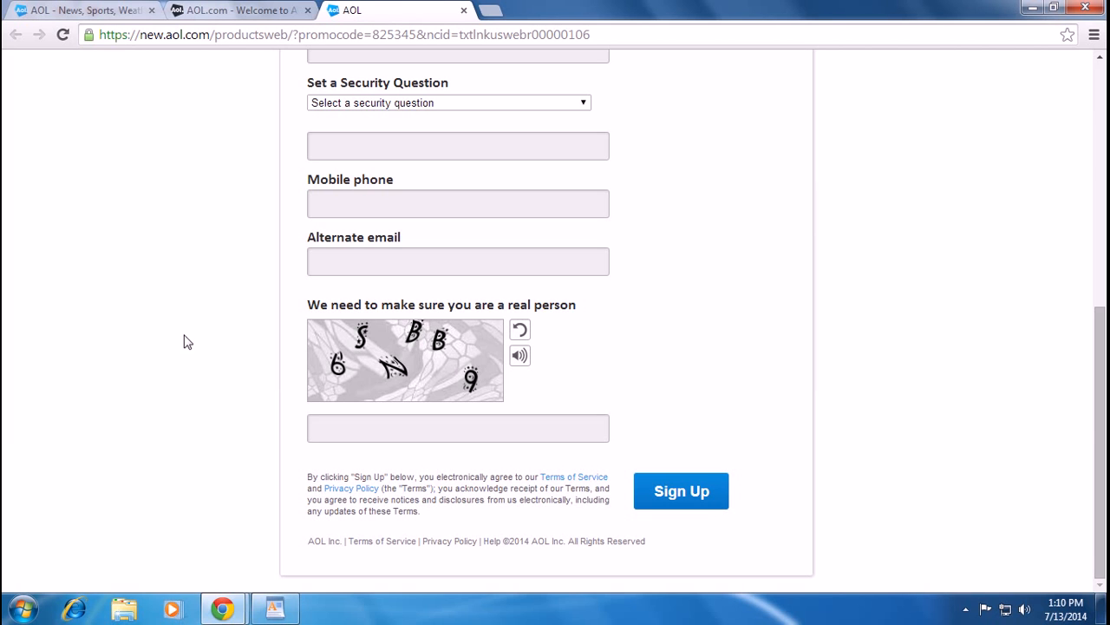
{"action": "scroll", "scroll_direction": "up", "scroll_amount": 3}
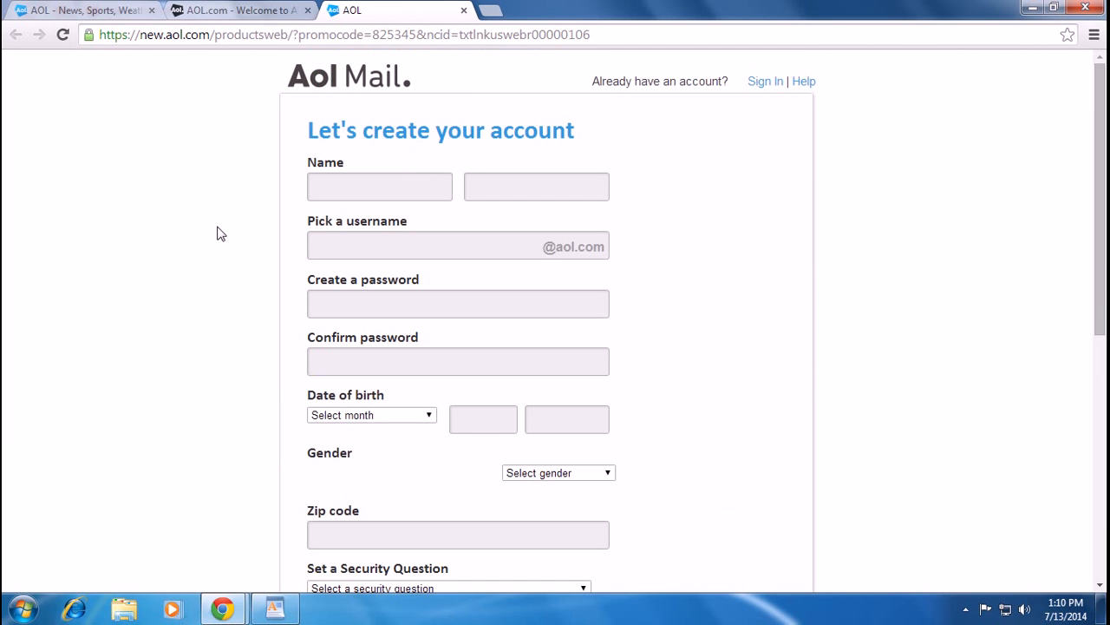